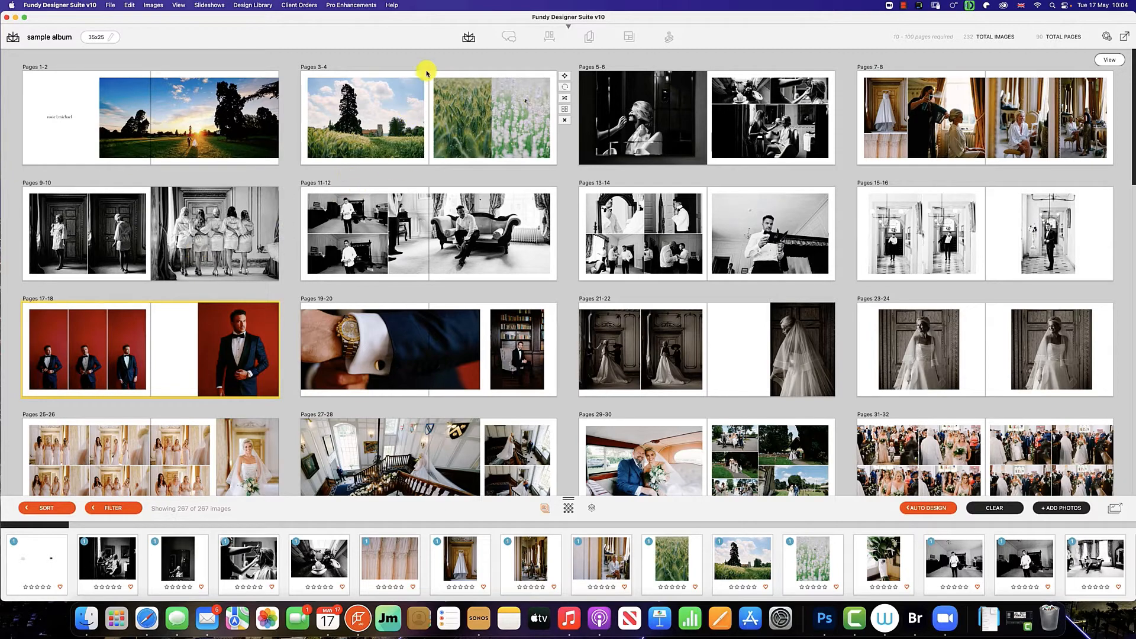
# - Duplicate 'sample album' from the Albums list and open 'sample album - Copy'
pyautogui.click(469, 37)
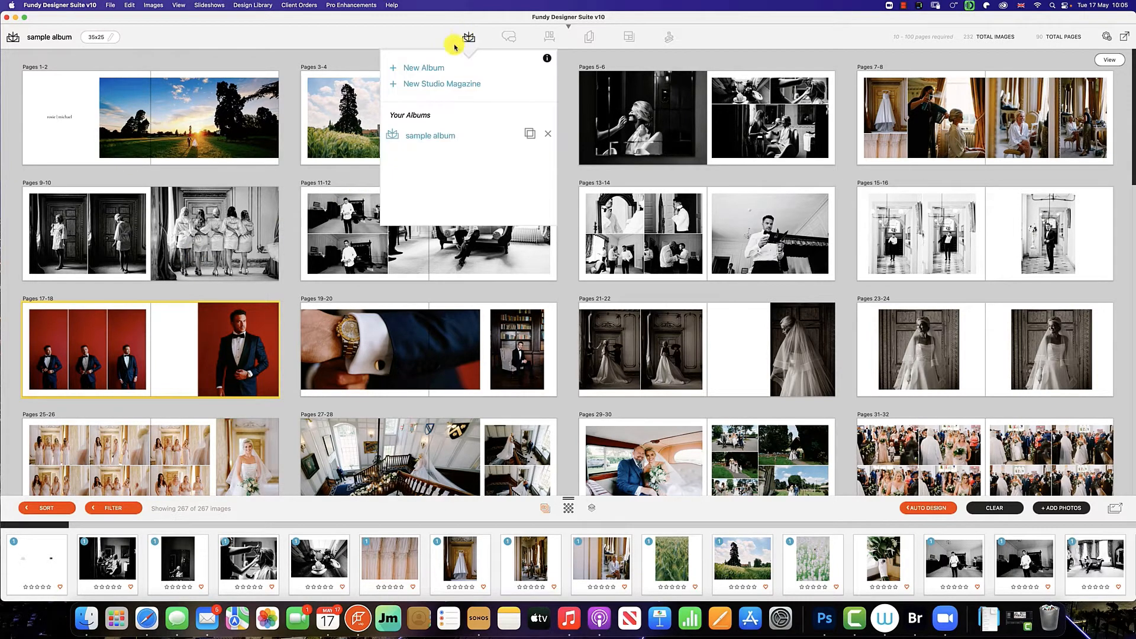
pyautogui.click(530, 135)
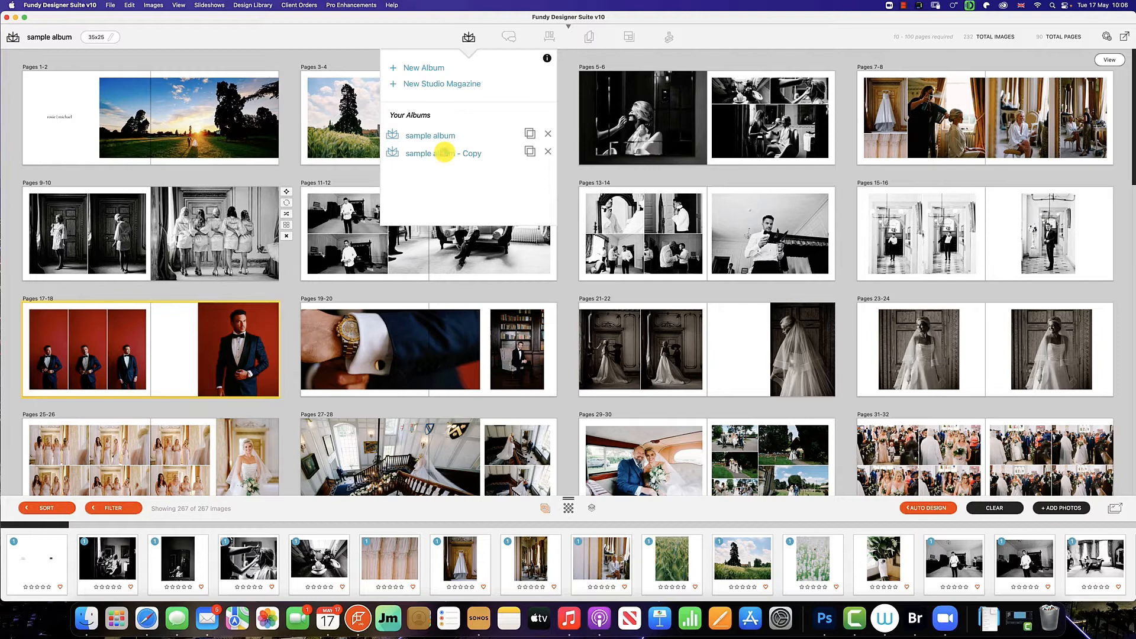
pyautogui.click(443, 153)
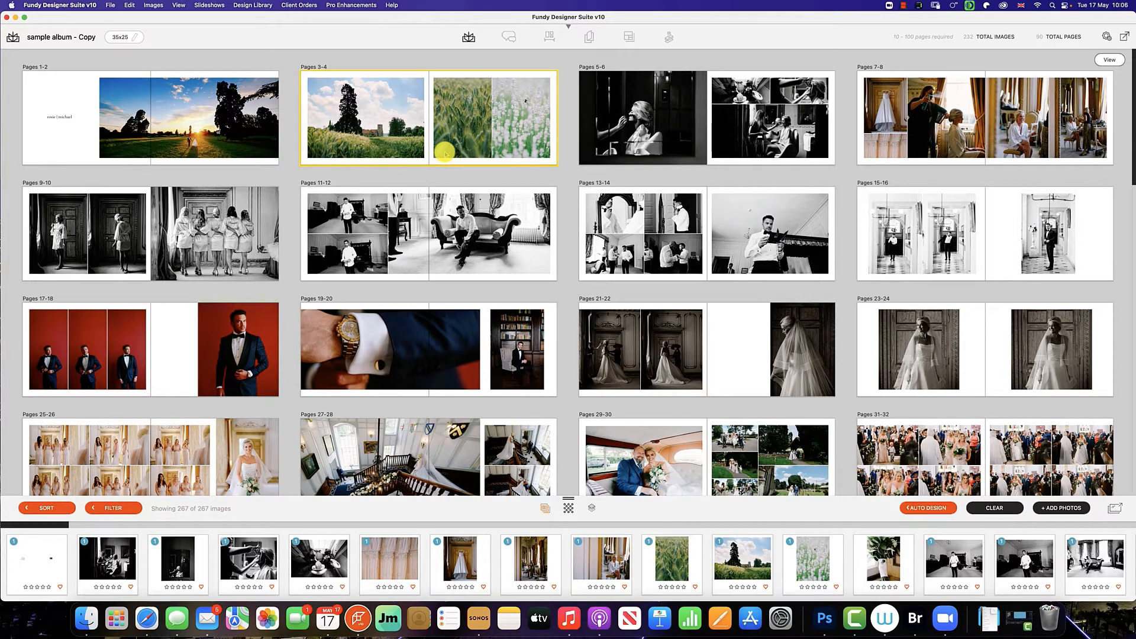
pyautogui.moveTo(547, 284)
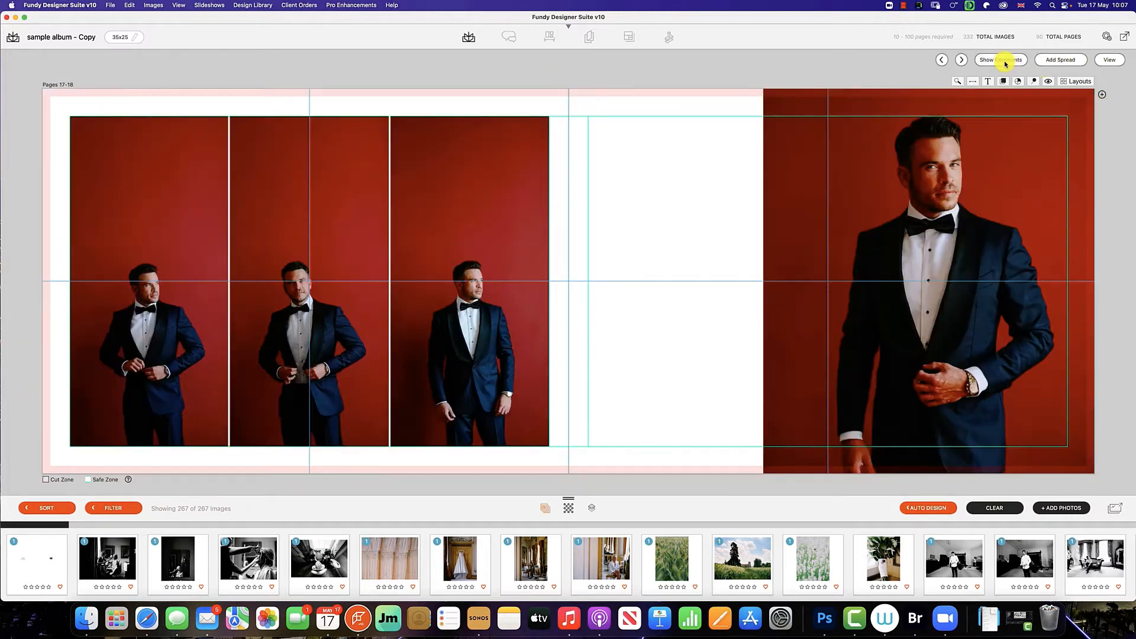
# - Show the client's comments and make the remaining portrait fill its frame on pages 17–18
pyautogui.click(1001, 59)
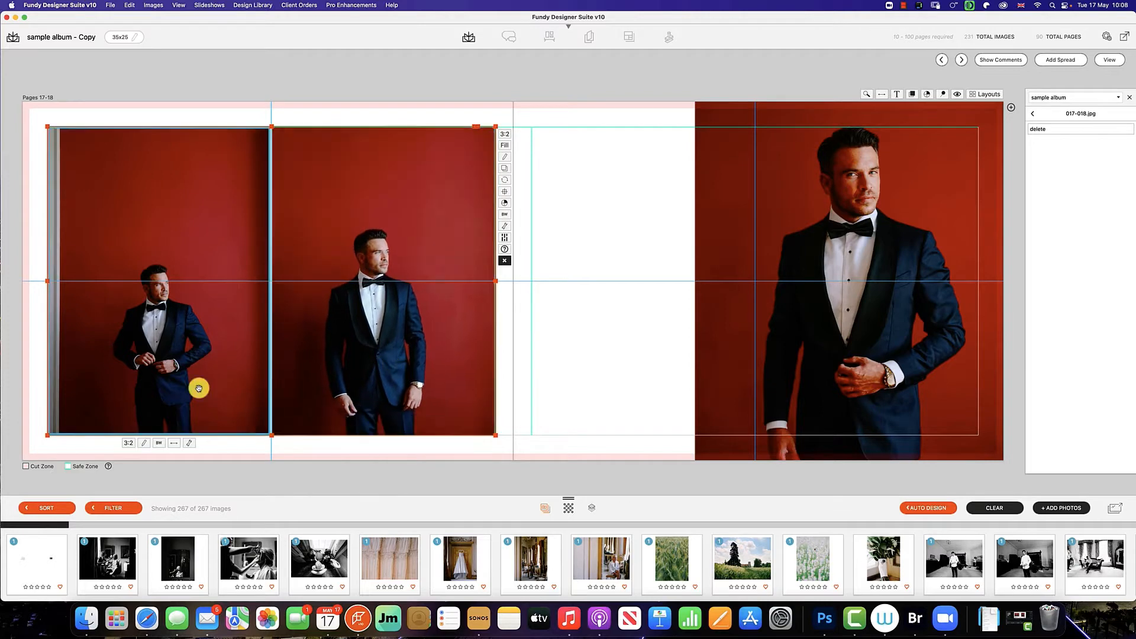
pyautogui.click(173, 443)
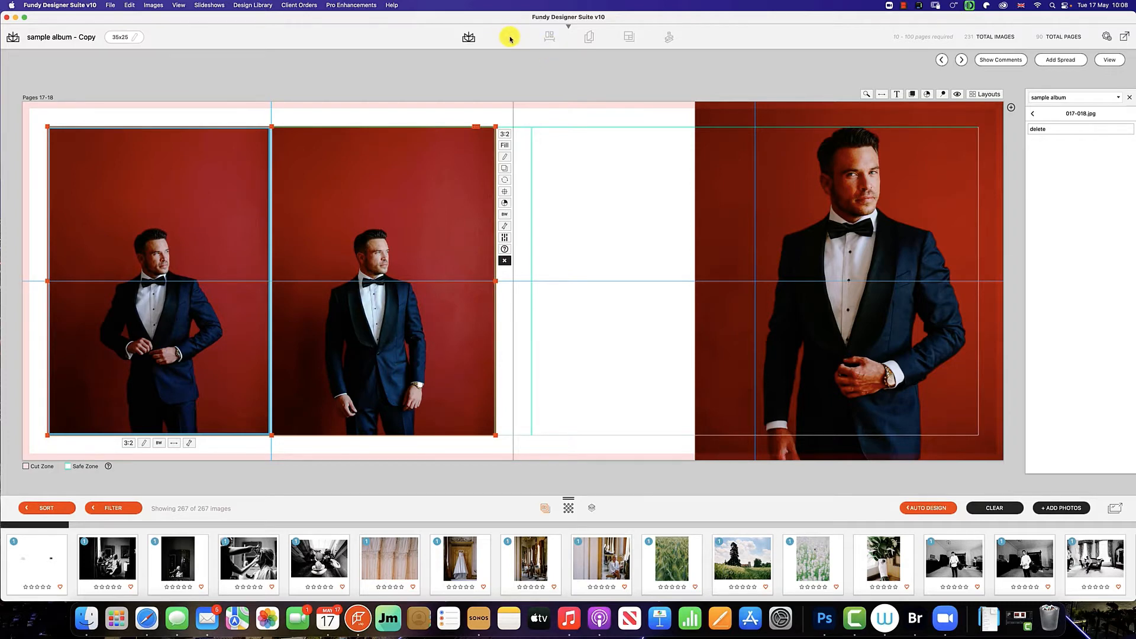
# - Open the 'main album' proof and move past Preview Image to Designs to Proof
pyautogui.click(509, 37)
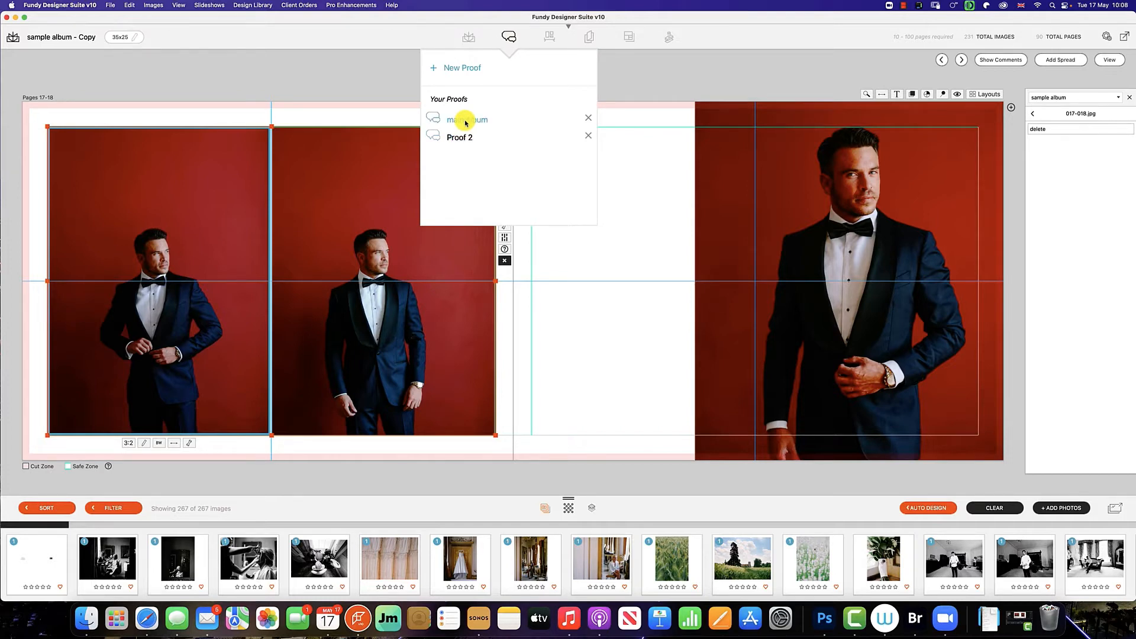
pyautogui.click(468, 119)
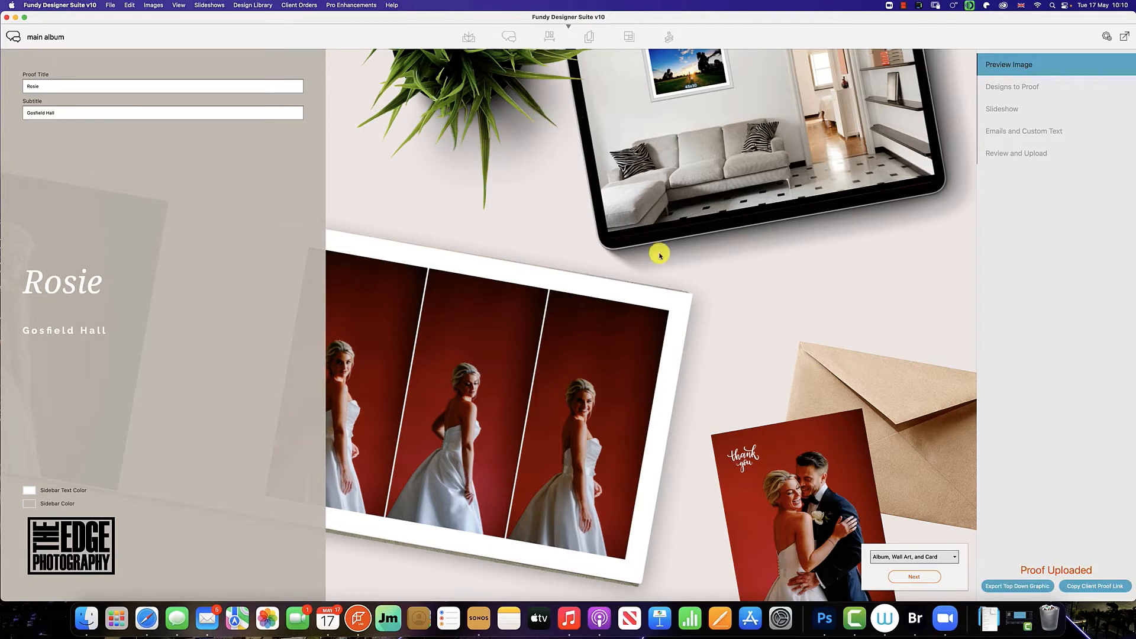
pyautogui.click(1012, 86)
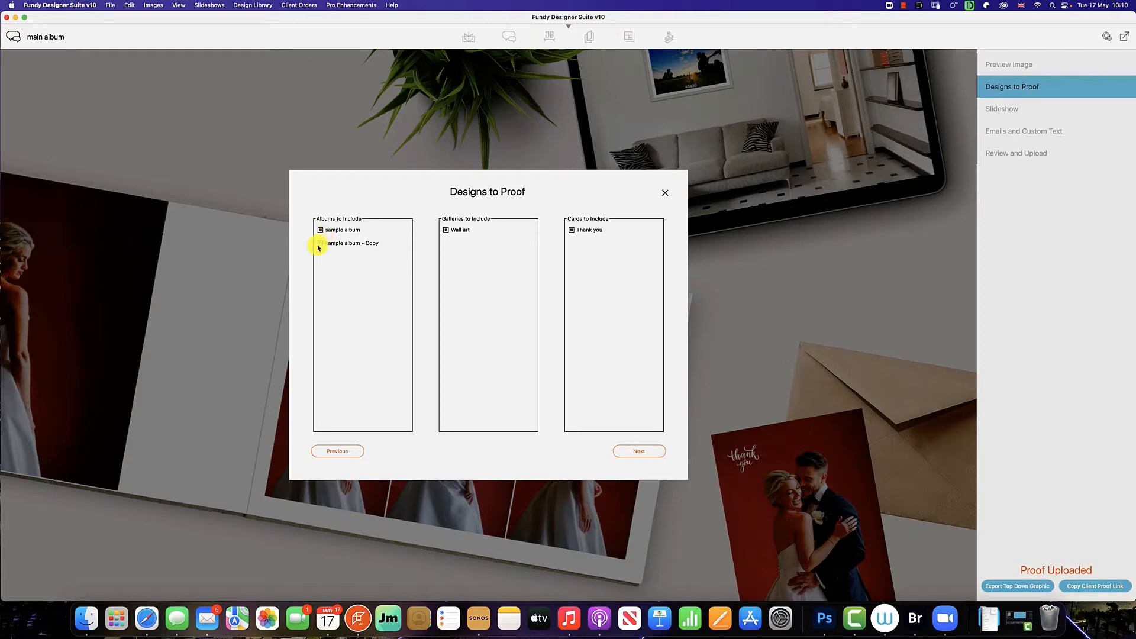
# - Swap 'sample album' for 'sample album - Copy' in the proof and advance to Review and Upload
pyautogui.click(321, 230)
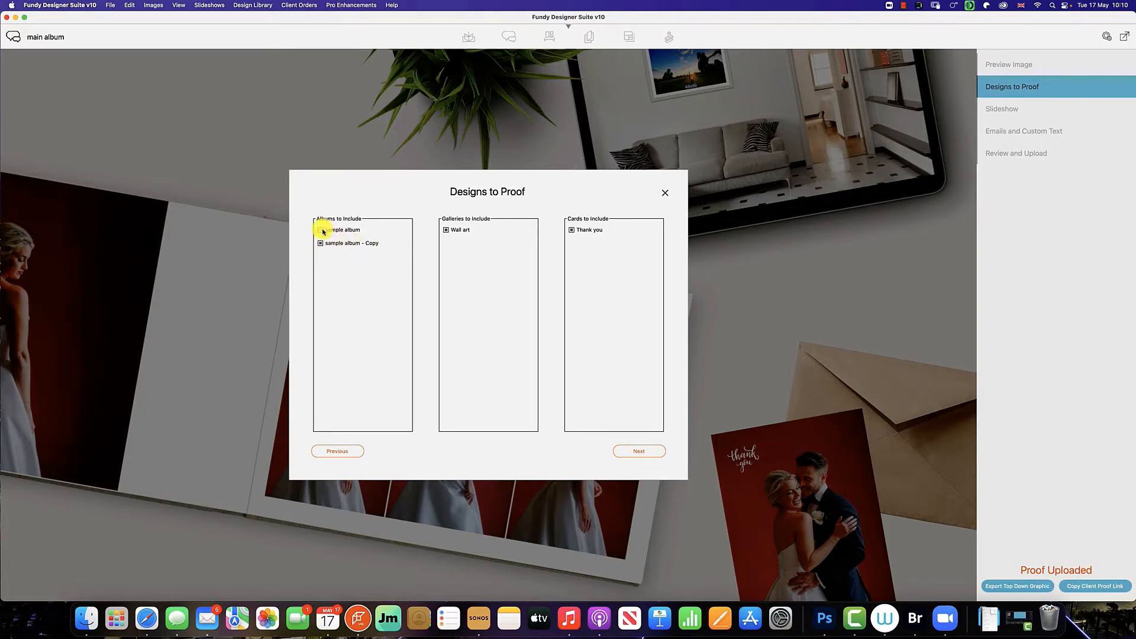
pyautogui.click(321, 230)
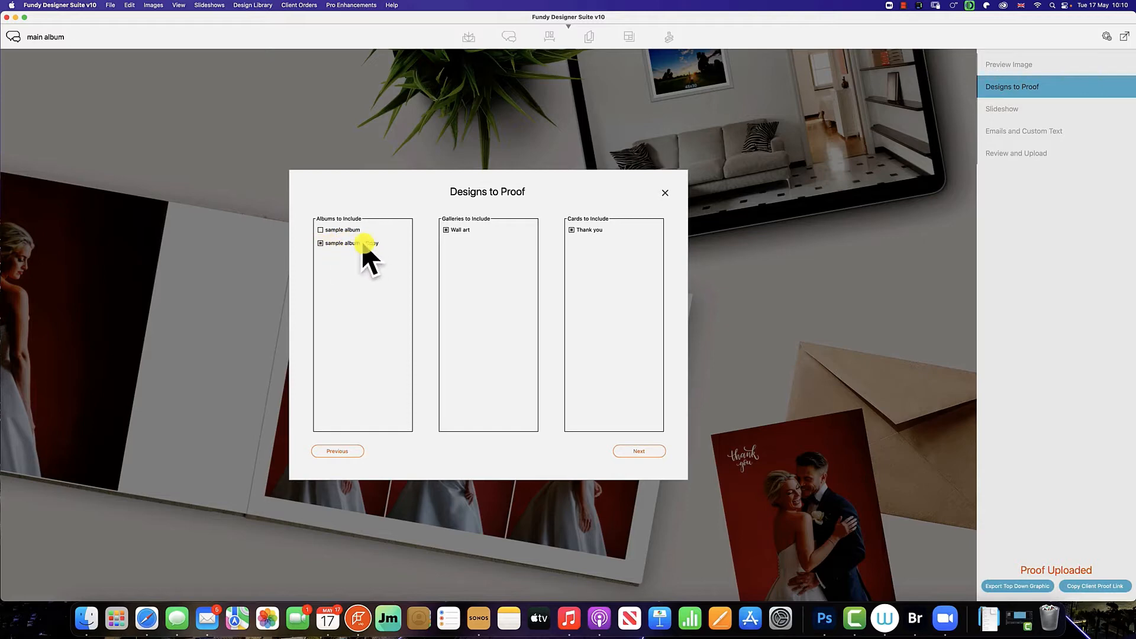
pyautogui.click(638, 452)
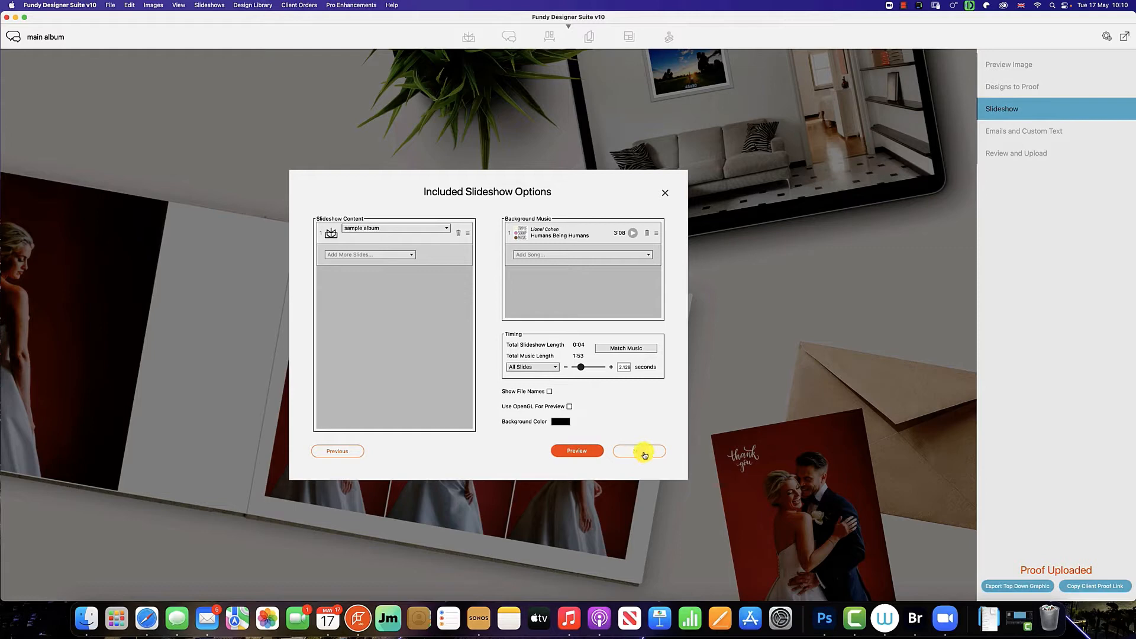
pyautogui.click(638, 451)
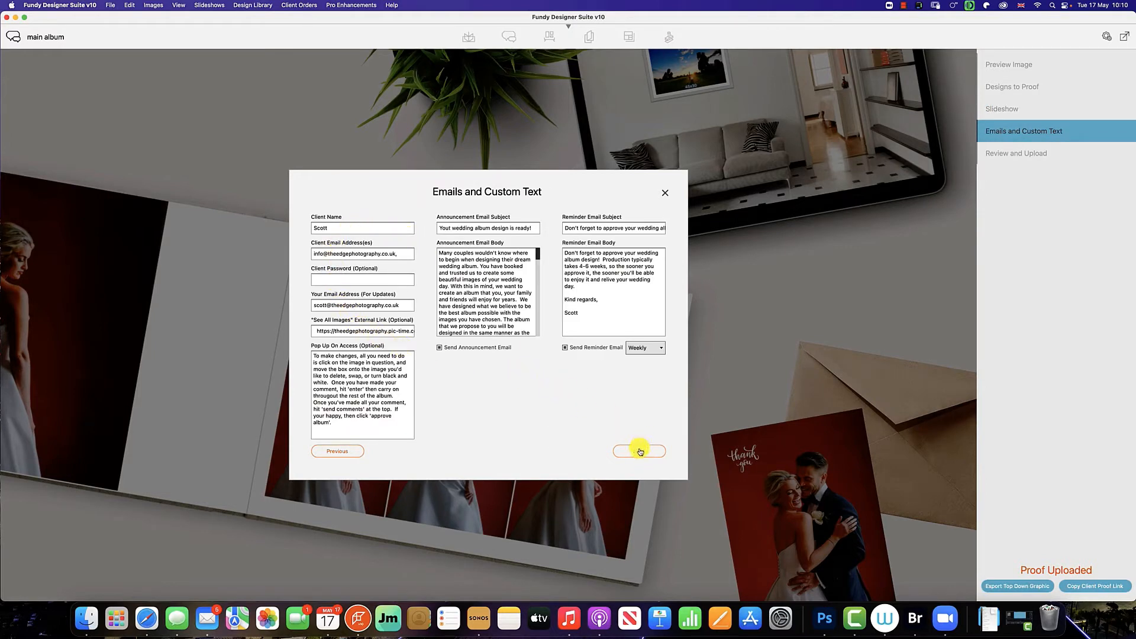
pyautogui.click(639, 451)
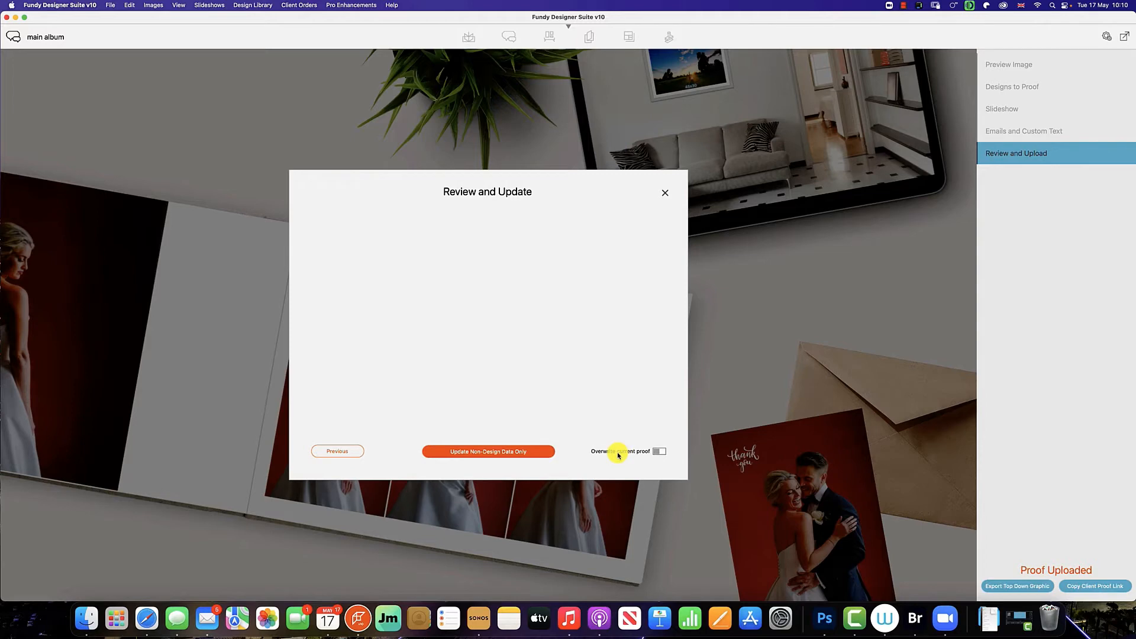
# - Switch on 'Overwrite current proof' and export the album copy over the main album proof
pyautogui.click(659, 451)
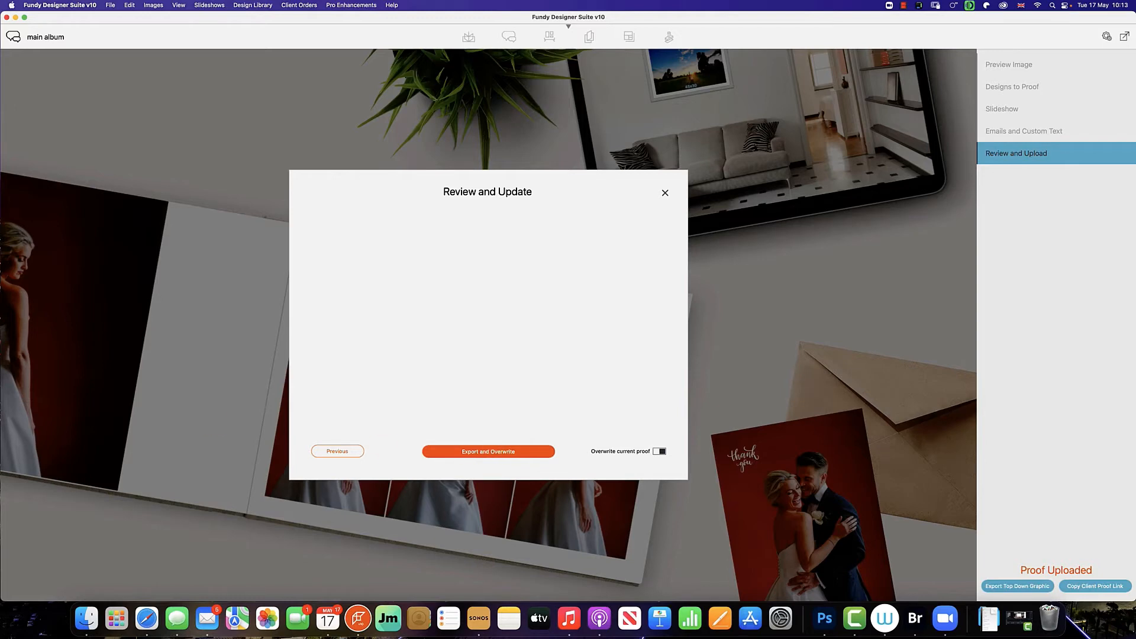
pyautogui.click(488, 451)
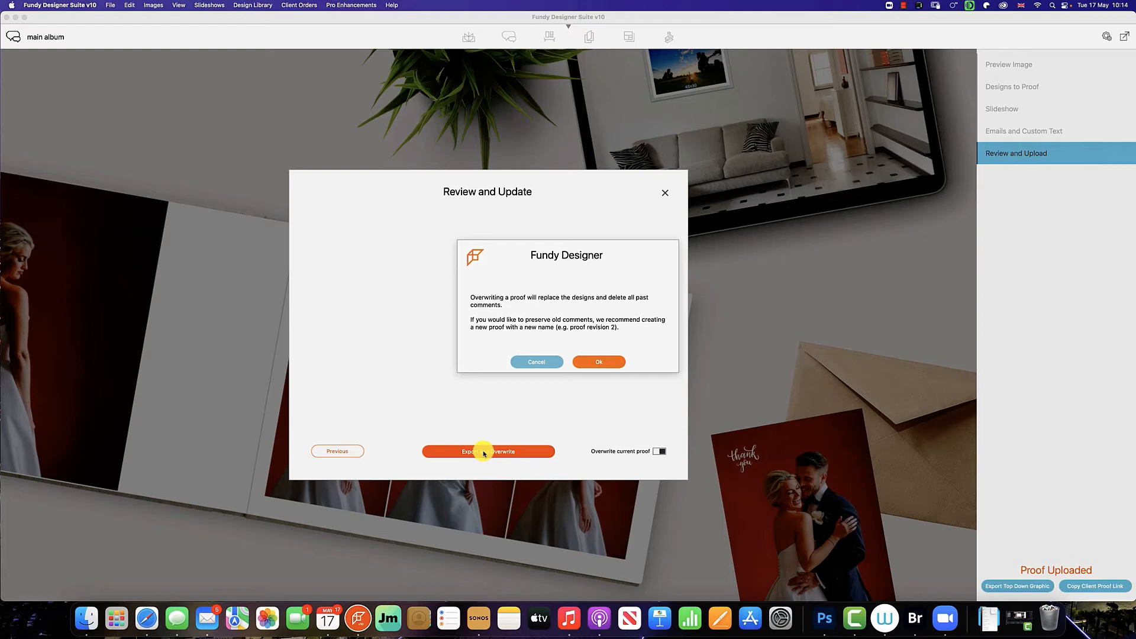
pyautogui.moveTo(542, 352)
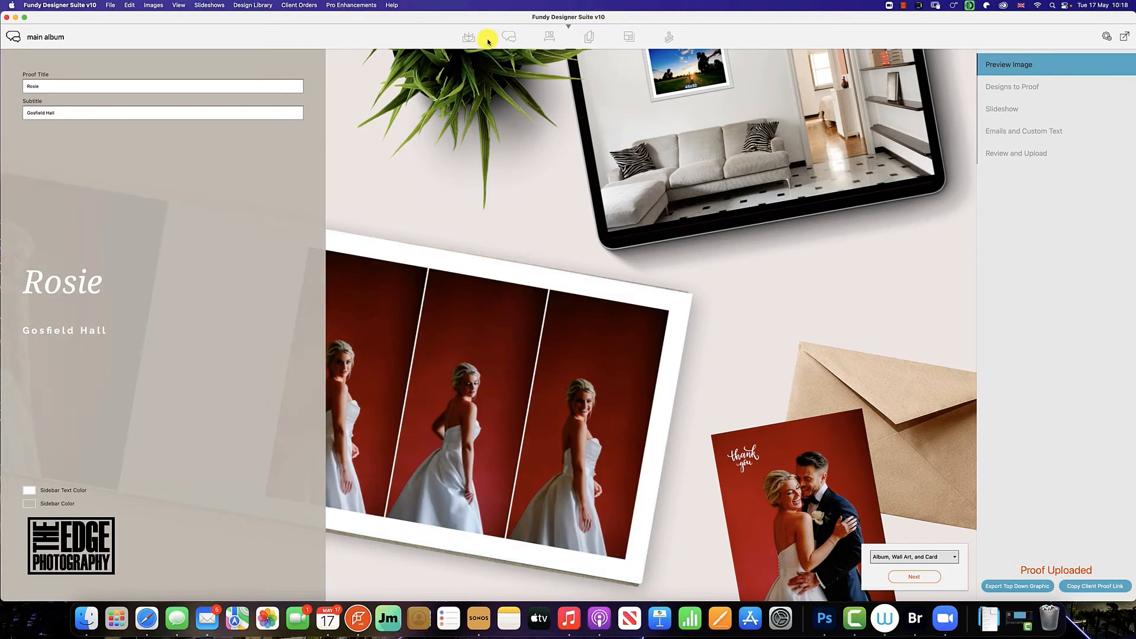
# - Create a new proof named 'new' and show it in the proofs list
pyautogui.click(509, 37)
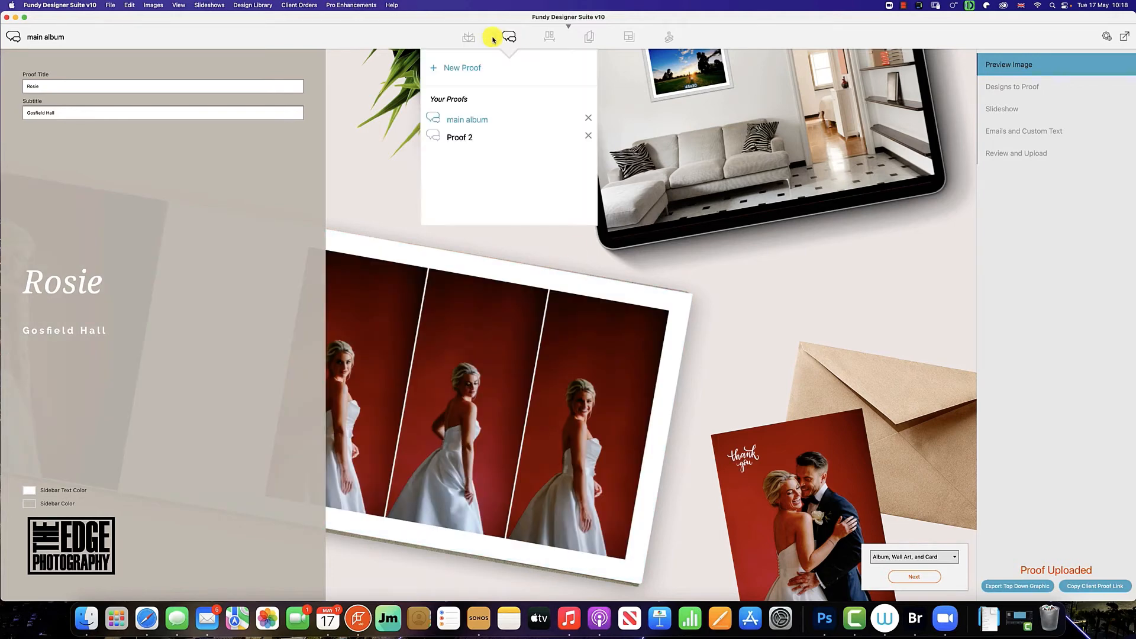
pyautogui.click(455, 67)
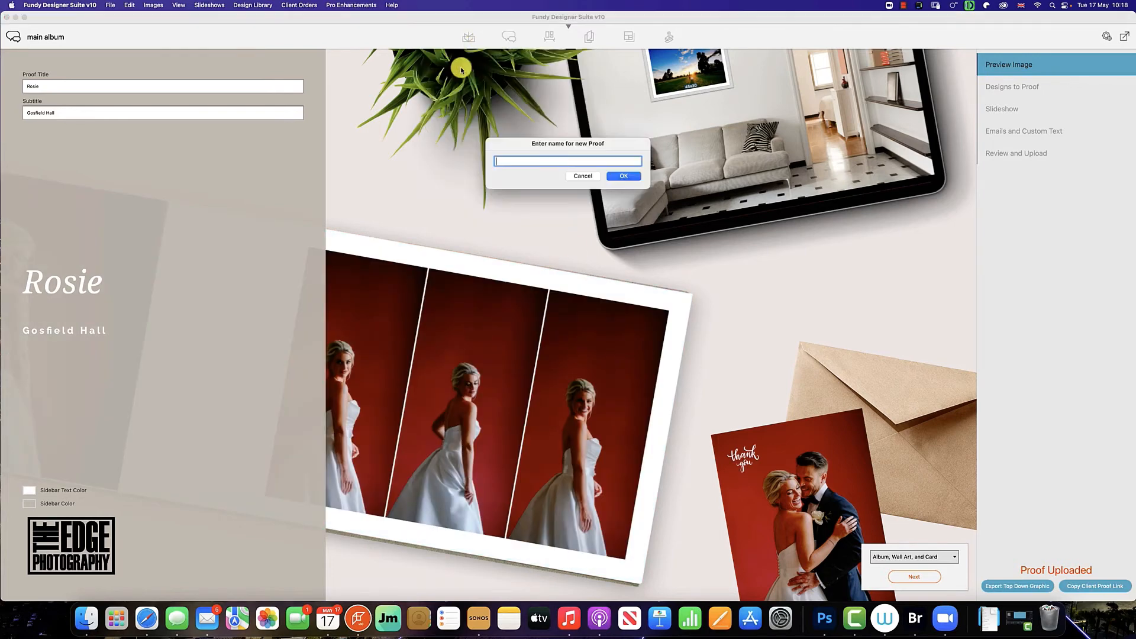
pyautogui.write('n')
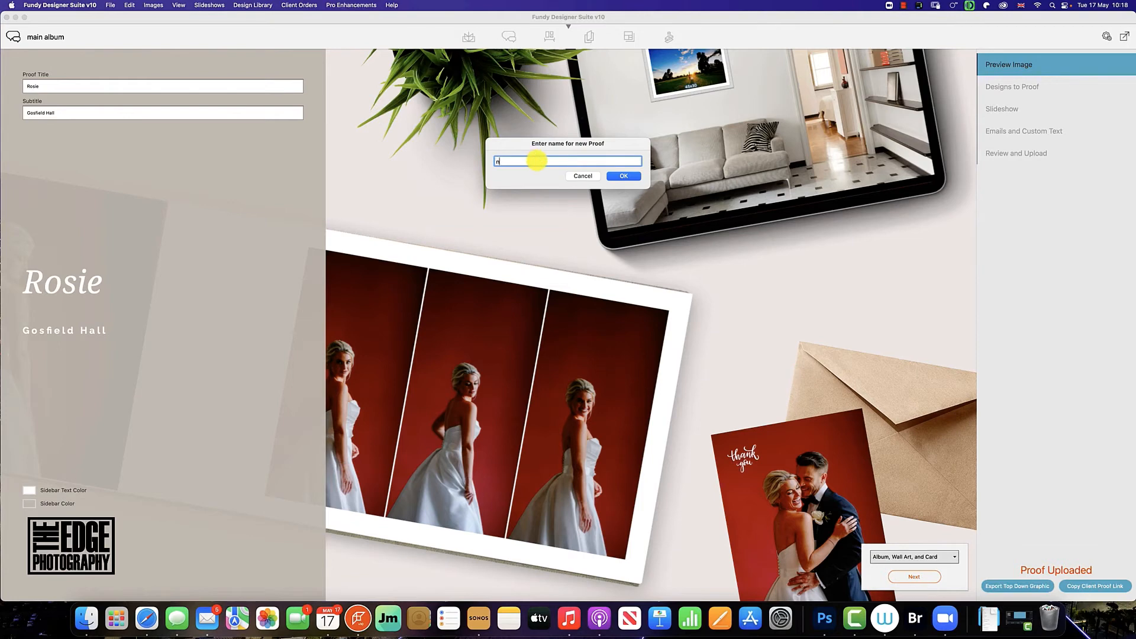
pyautogui.write('ew')
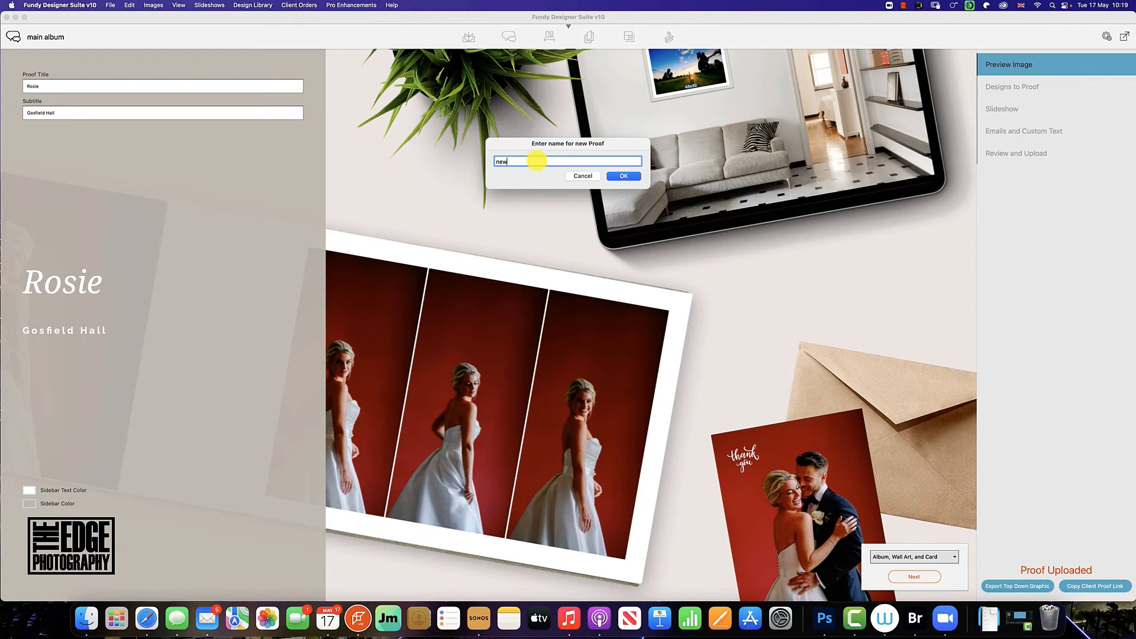
pyautogui.moveTo(751, 157)
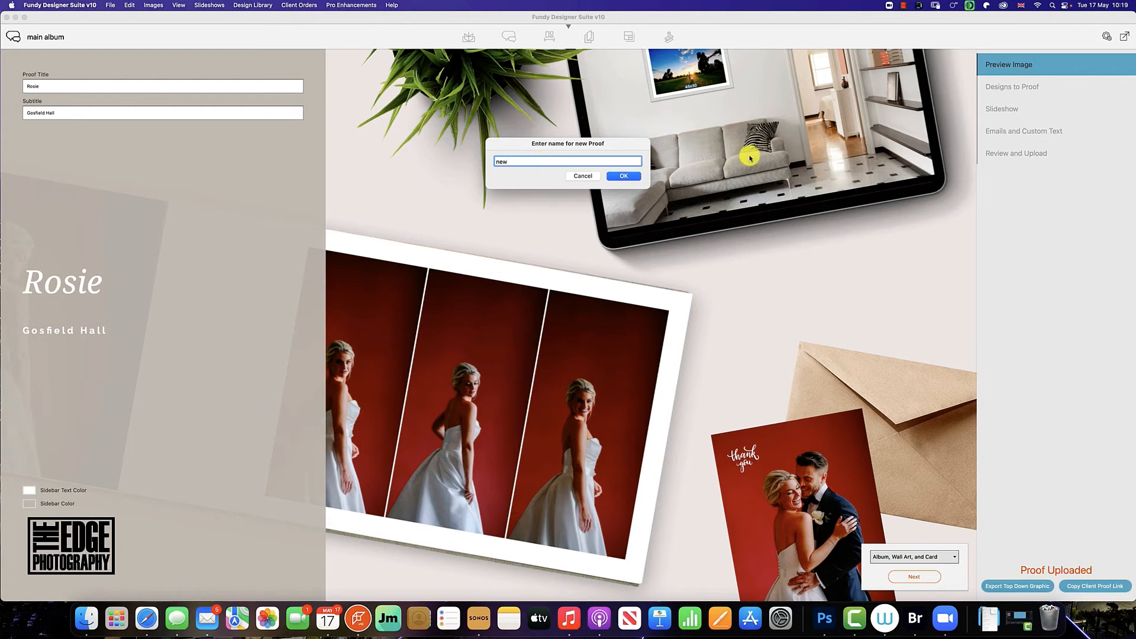
pyautogui.click(623, 176)
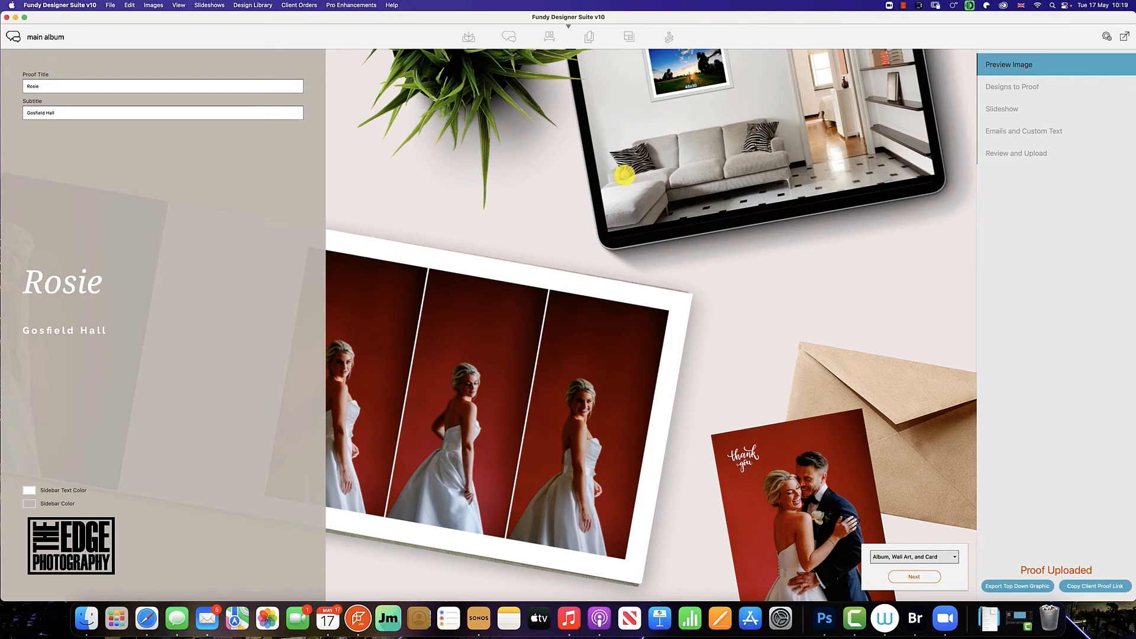
pyautogui.click(509, 37)
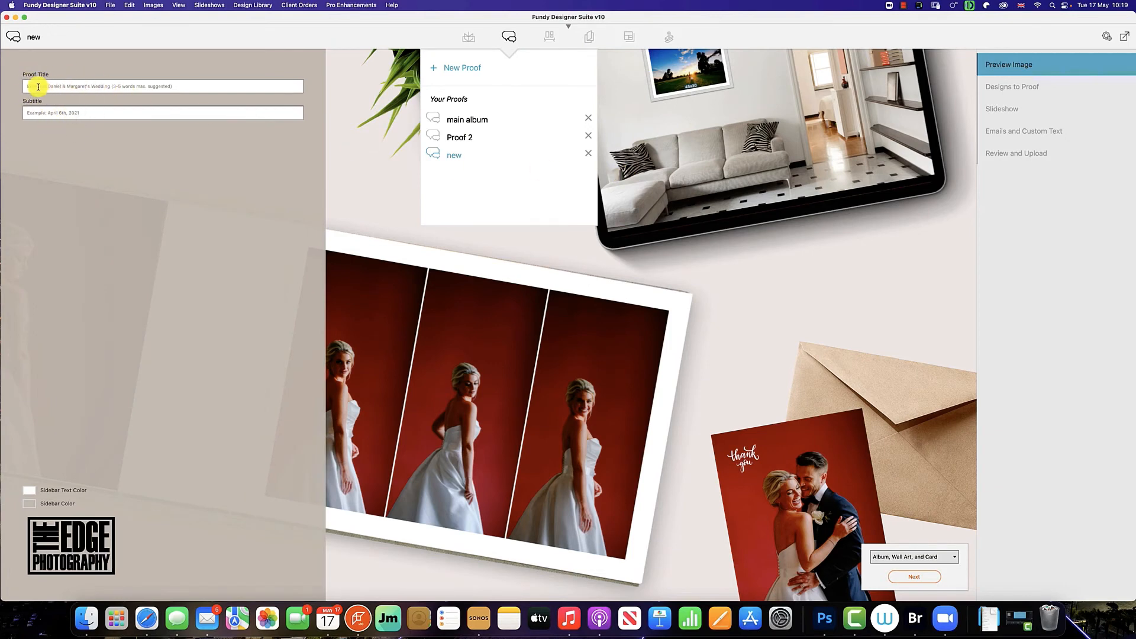
# - Title the proof 'Rosie 2' with subtitle 'Gosfield' and move on to Designs to Proof
pyautogui.click(46, 113)
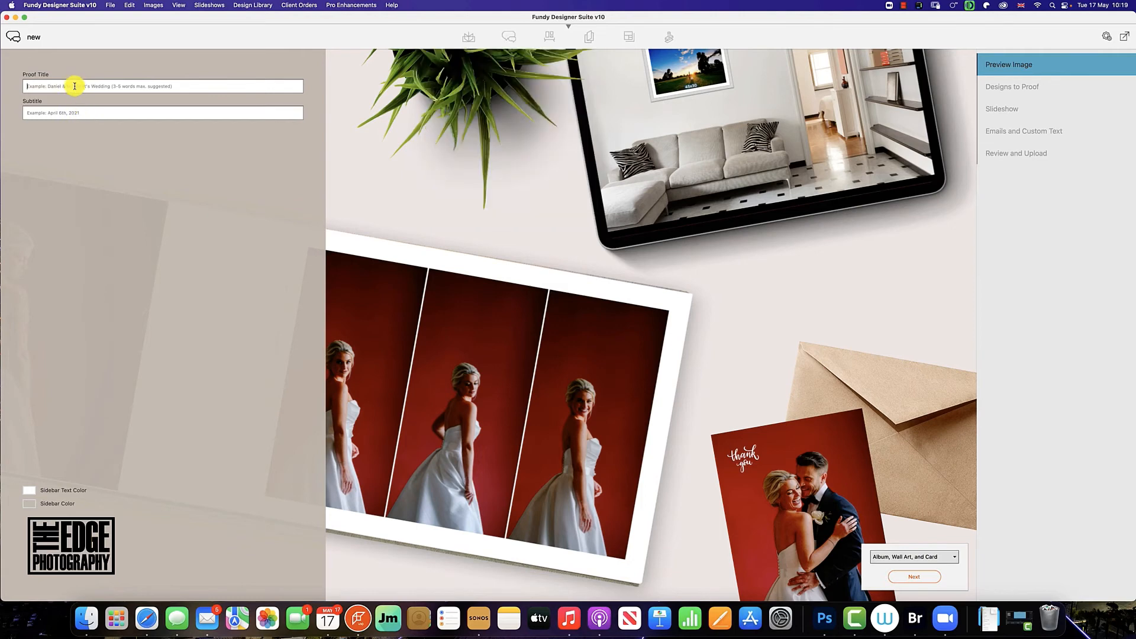
pyautogui.write('Rosie 2')
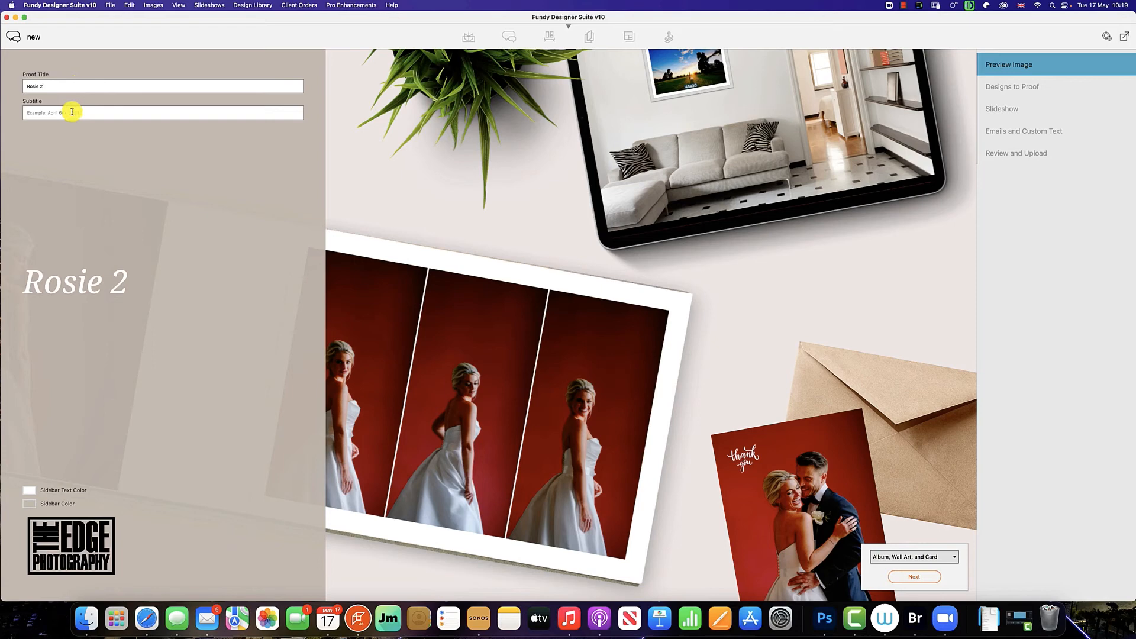
pyautogui.write('Gosf')
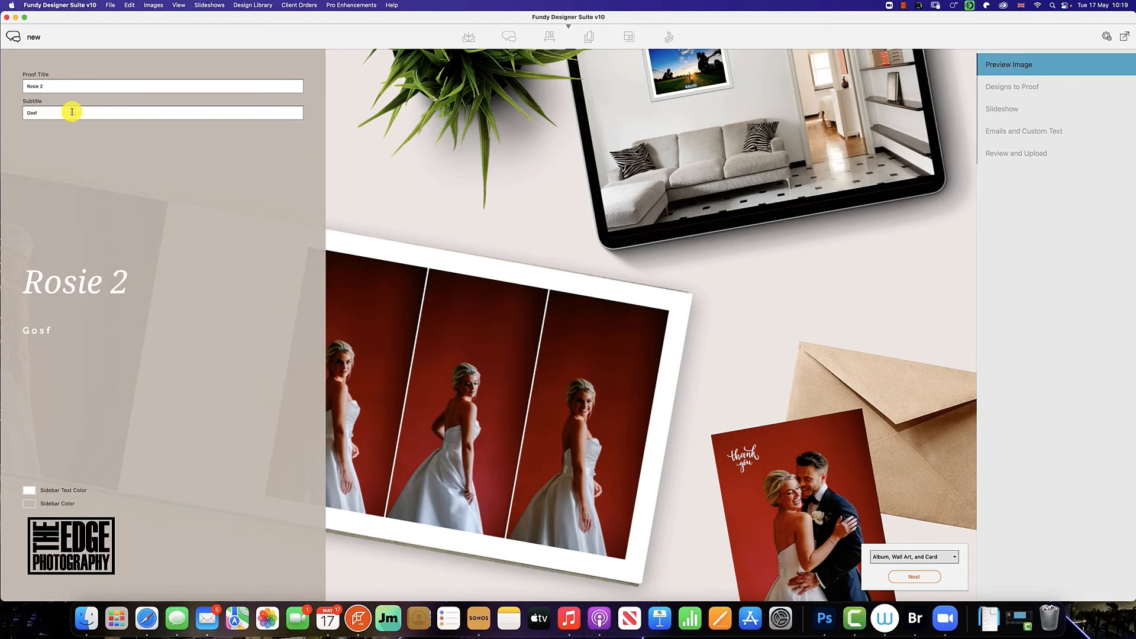
pyautogui.write('ield')
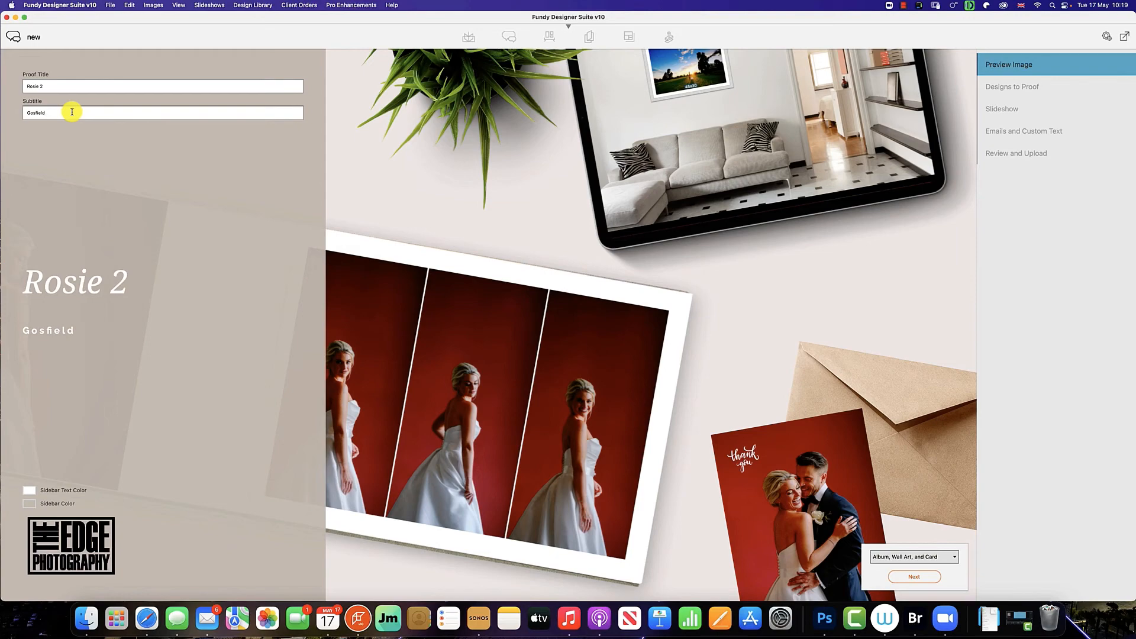
pyautogui.click(1012, 87)
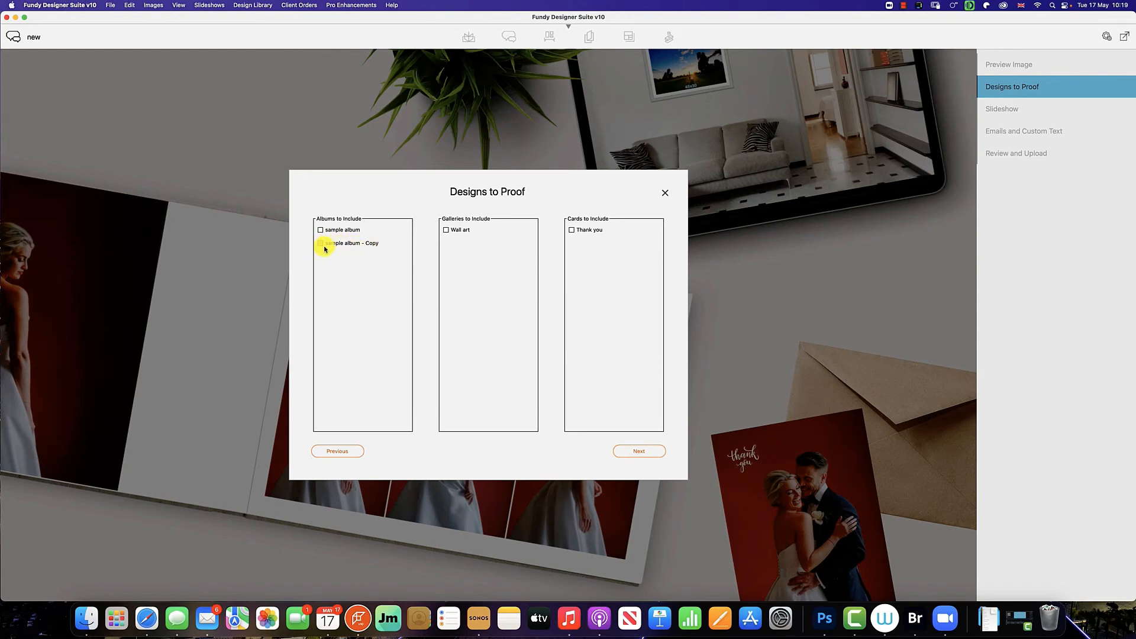
# - Add 'sample album - Copy' to the Rosie 2 proof and advance through Slideshow and Emails to Review and Upload
pyautogui.click(321, 243)
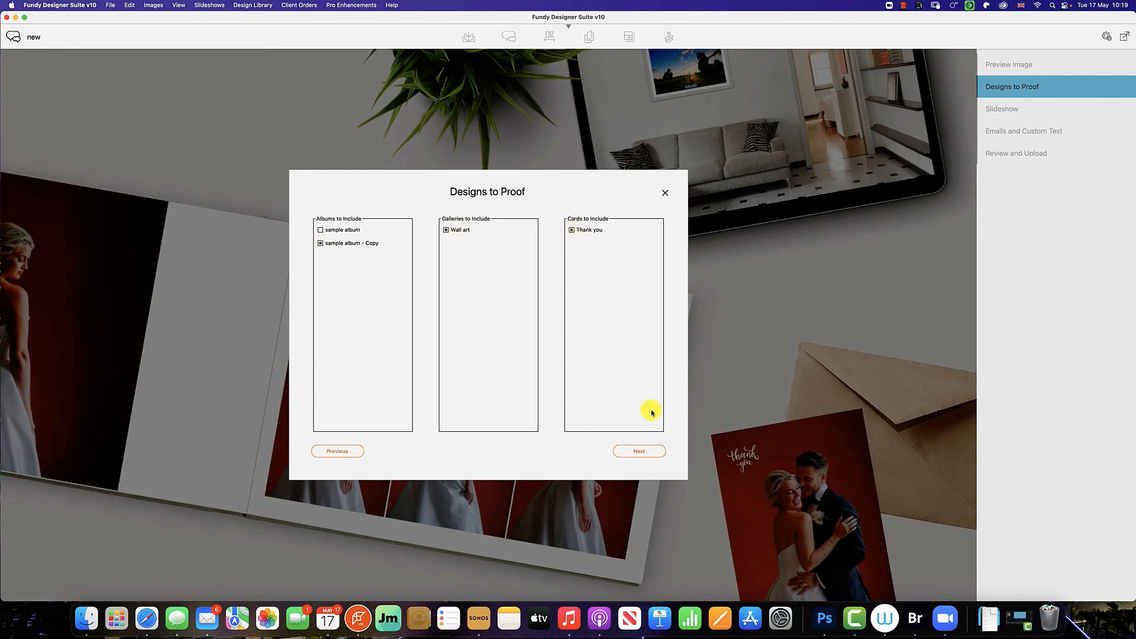
pyautogui.click(638, 451)
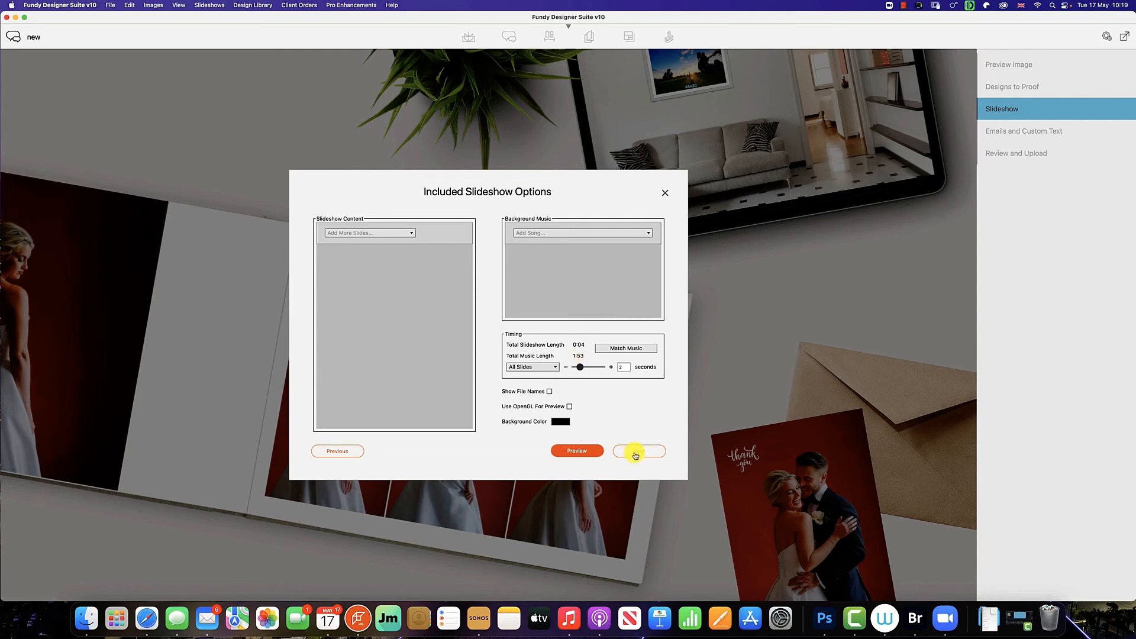
pyautogui.click(638, 451)
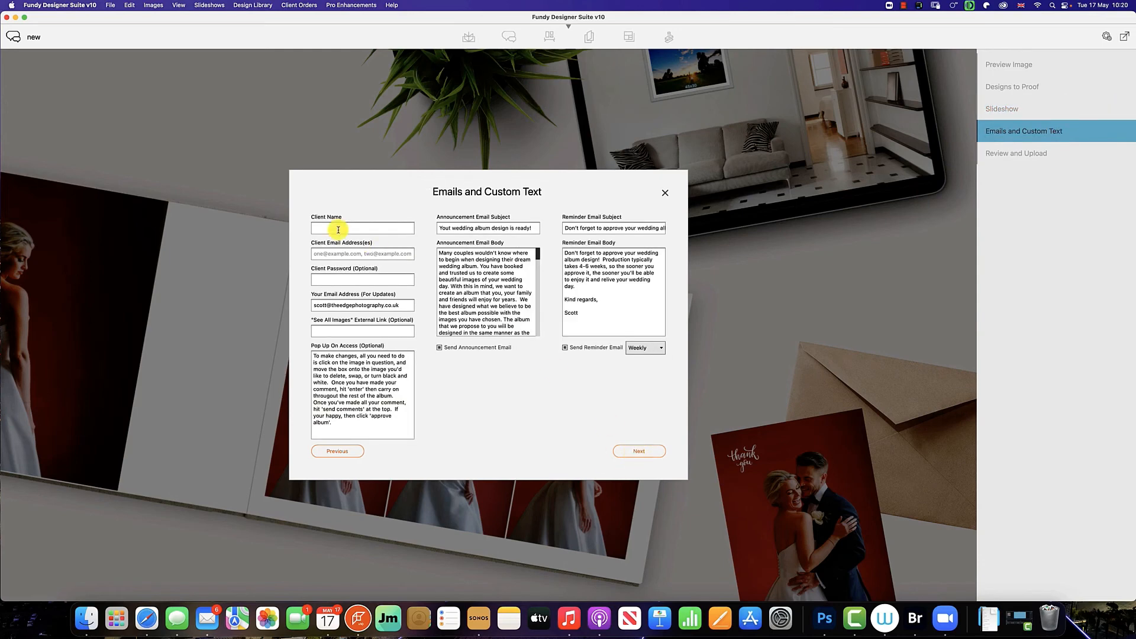
pyautogui.moveTo(358, 259)
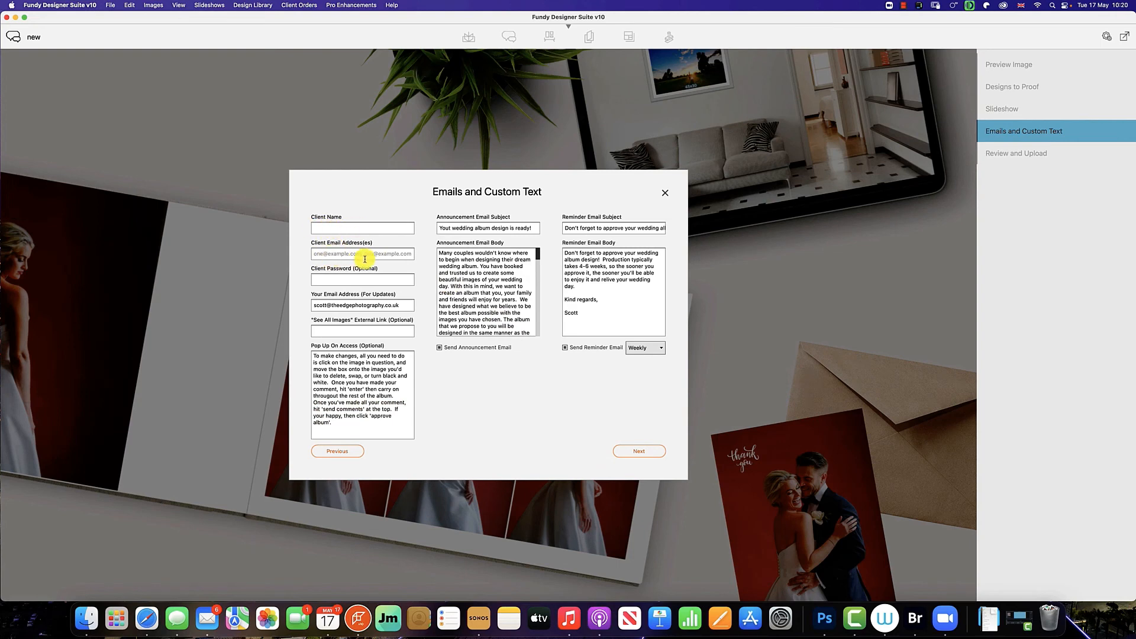
pyautogui.click(362, 228)
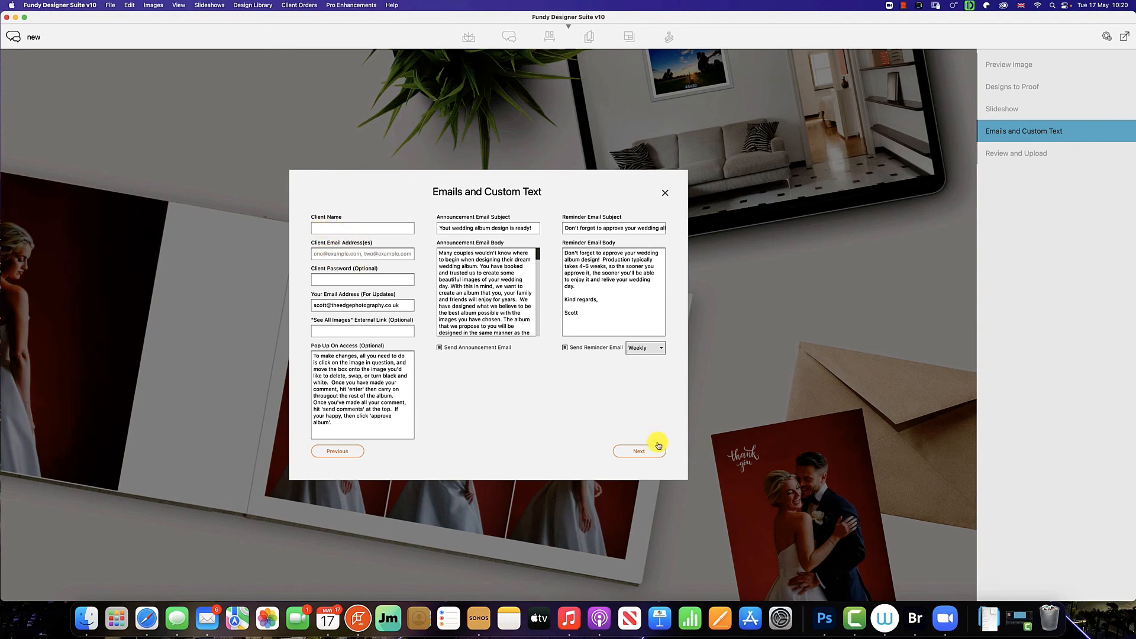
pyautogui.click(639, 451)
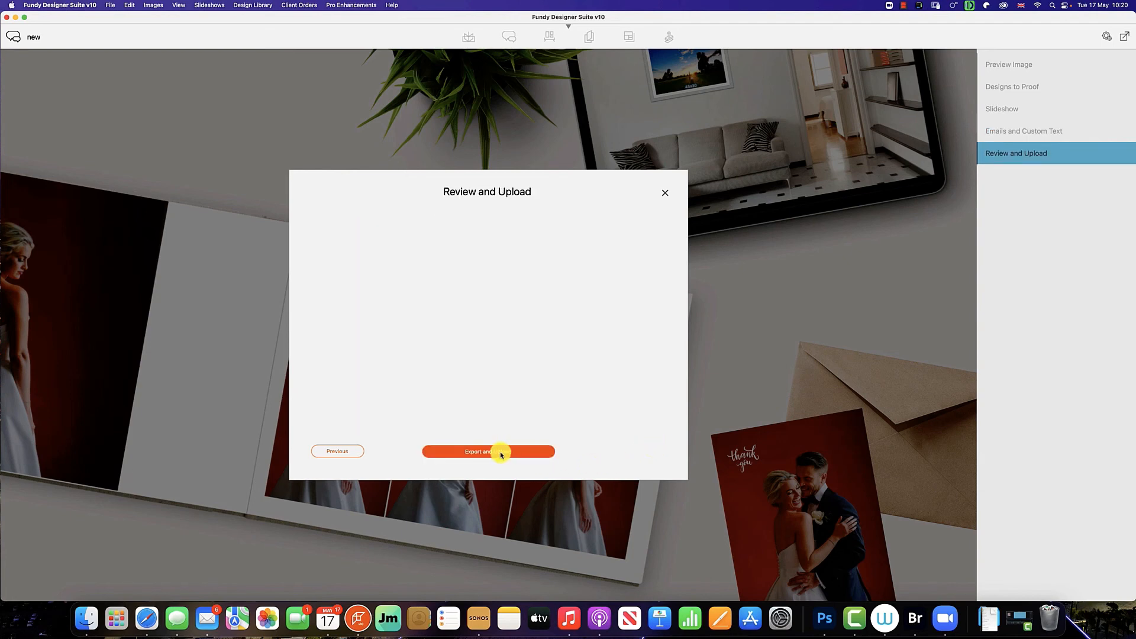